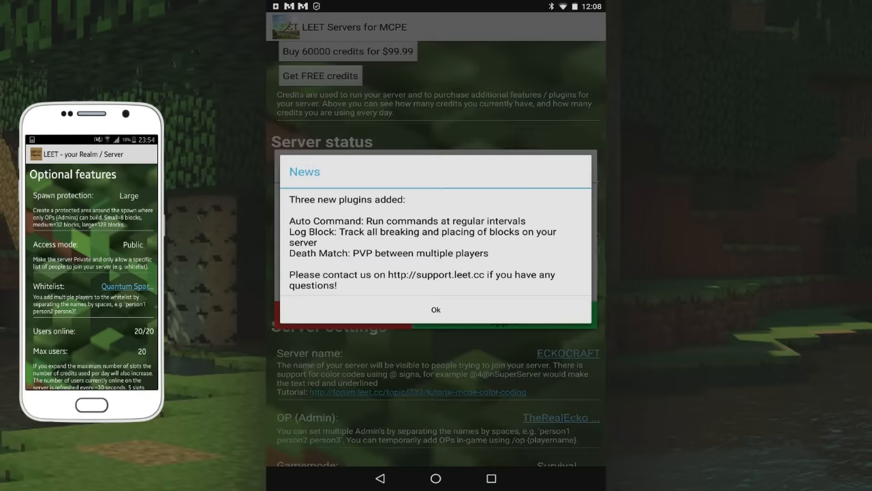
Step: Dismiss the News dialog about three new plugins to show the credits and status page
{"action": "left_click", "coordinate": [436, 309]}
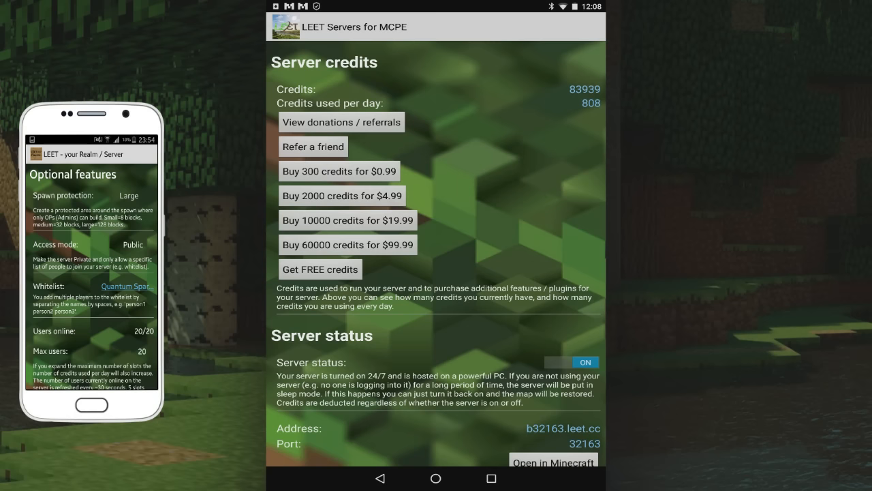
Step: Scroll past Server status and Server settings down to the Optional features section
{"action": "scroll", "scroll_direction": "down", "scroll_amount": 3}
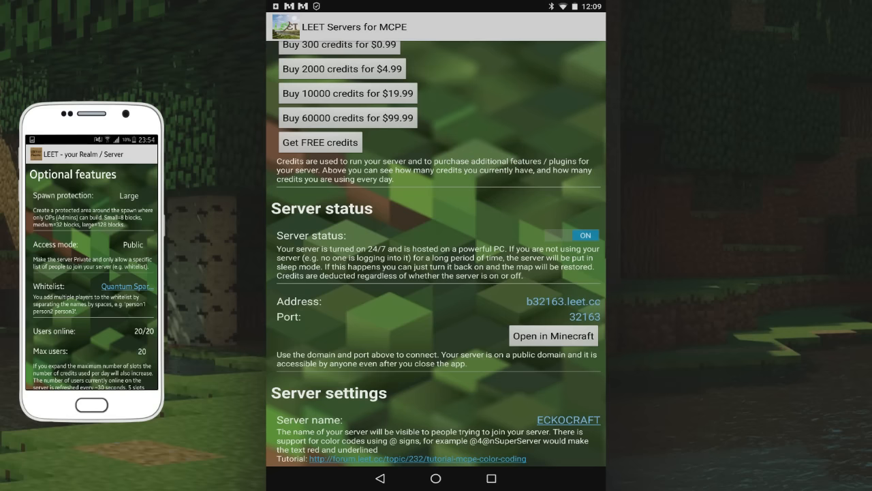
{"action": "scroll", "scroll_direction": "down", "scroll_amount": 3}
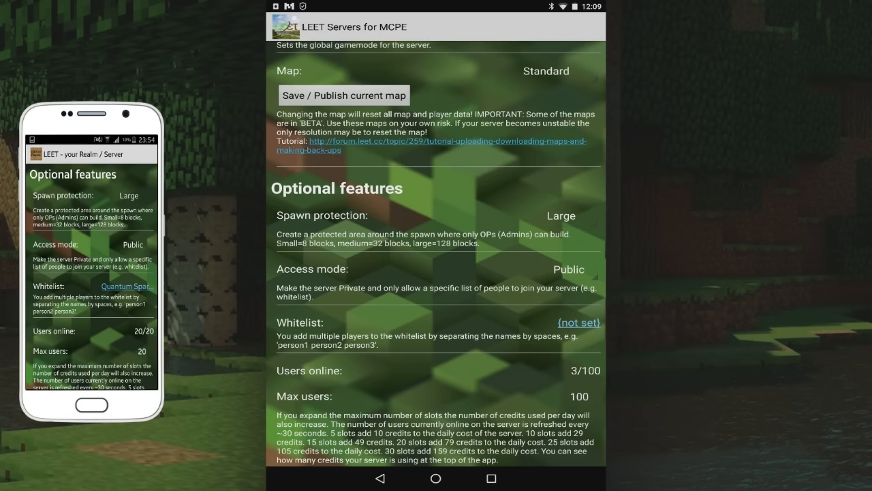
Step: Scroll through the PvP, monsters and user login toggles to the Premium features heading
{"action": "scroll", "scroll_direction": "down", "scroll_amount": 3}
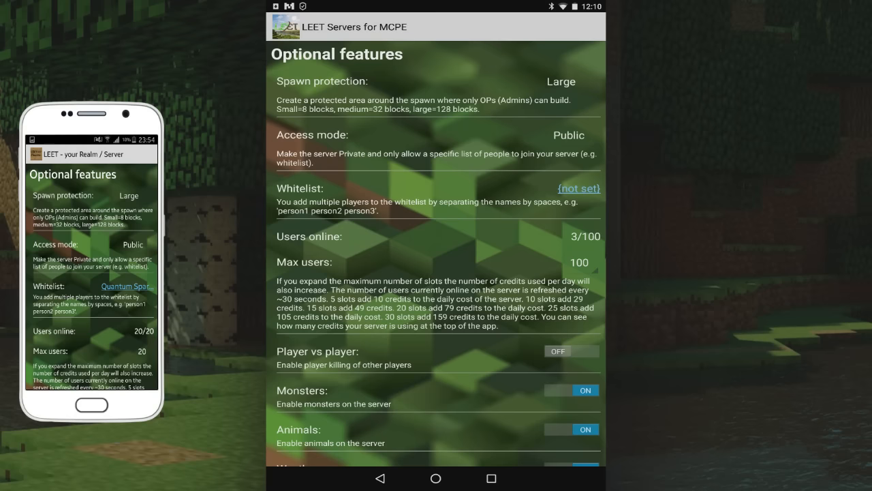
{"action": "scroll", "scroll_direction": "down", "scroll_amount": 3}
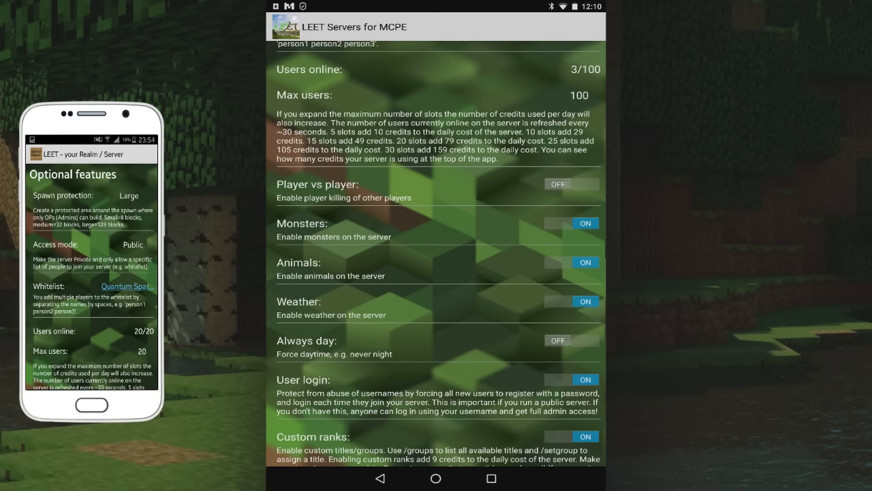
{"action": "scroll", "scroll_direction": "down", "scroll_amount": 3}
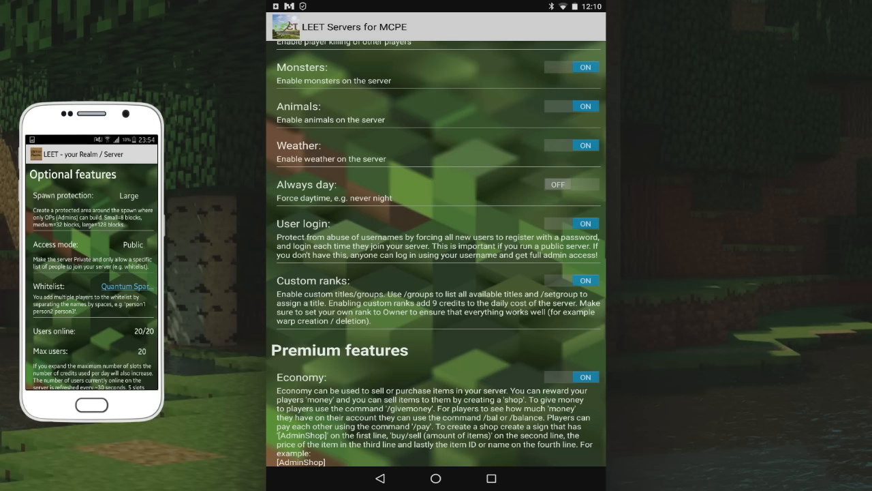
Step: Scroll past Economy, World Edit, Land Protection and Custom domain to Factions and Always Spawn
{"action": "scroll", "scroll_direction": "down", "scroll_amount": 3}
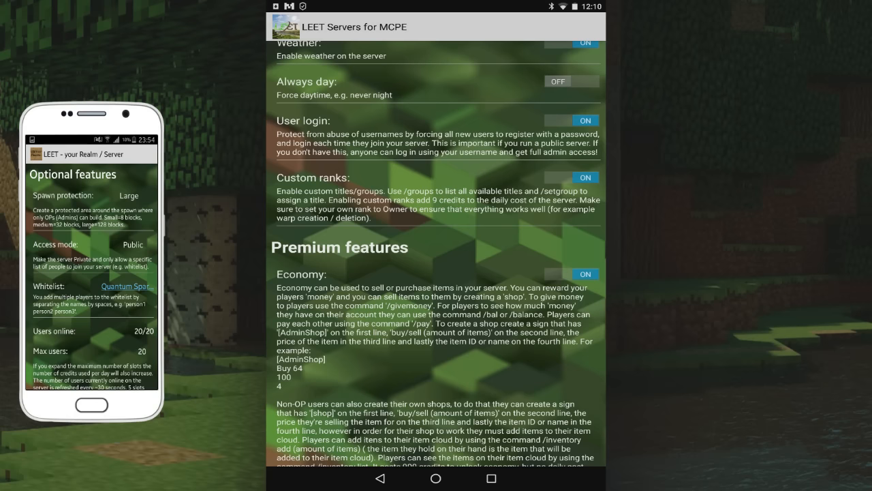
{"action": "scroll", "scroll_direction": "down", "scroll_amount": 3}
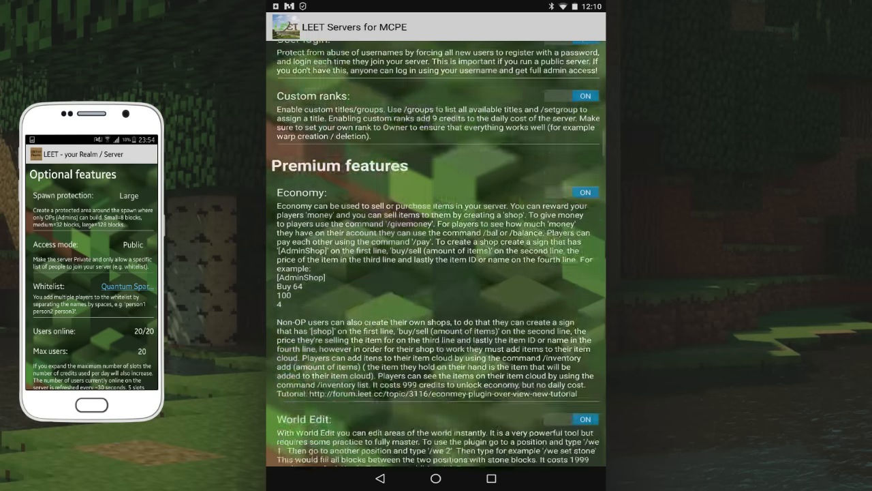
{"action": "scroll", "scroll_direction": "down", "scroll_amount": 3}
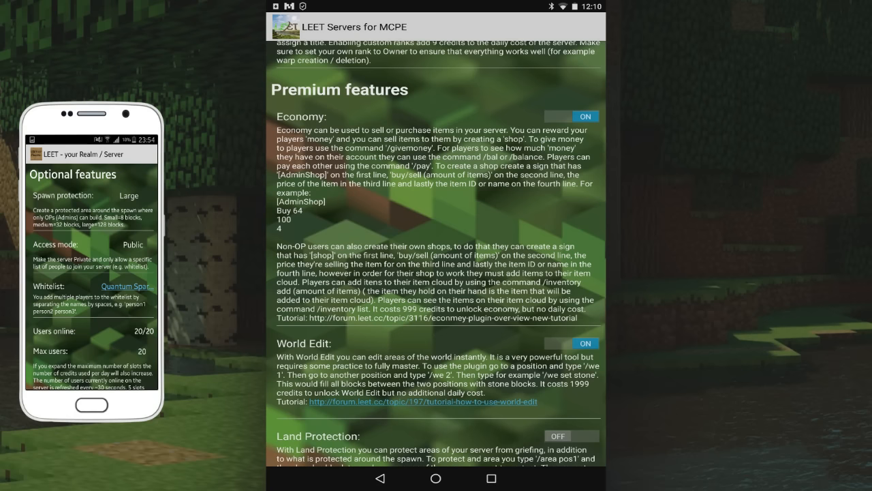
{"action": "scroll", "scroll_direction": "down", "scroll_amount": 3}
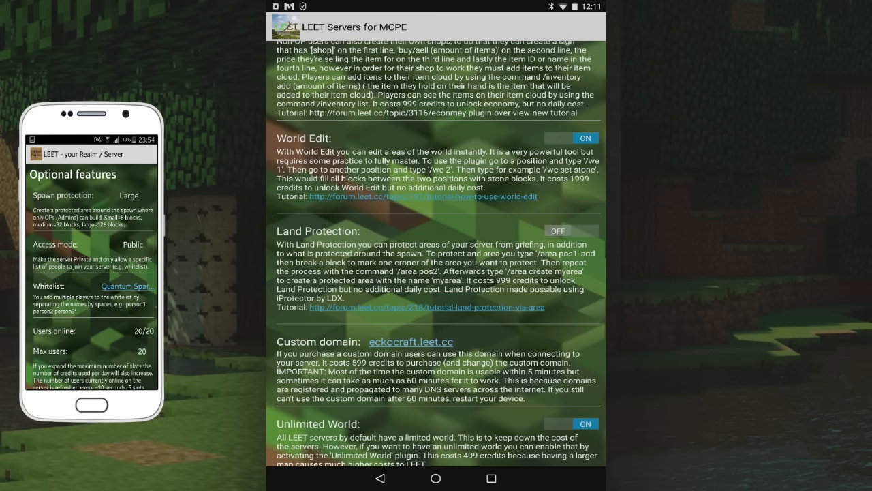
{"action": "scroll", "scroll_direction": "down", "scroll_amount": 3}
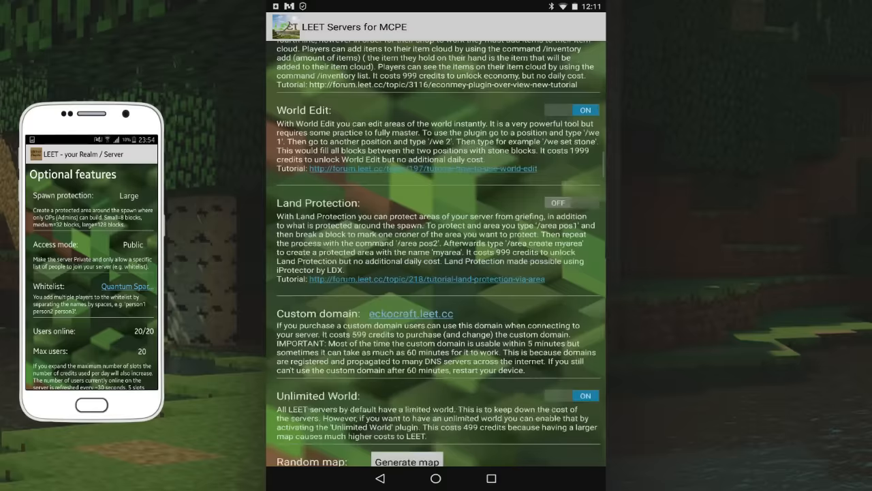
{"action": "scroll", "scroll_direction": "down", "scroll_amount": 3}
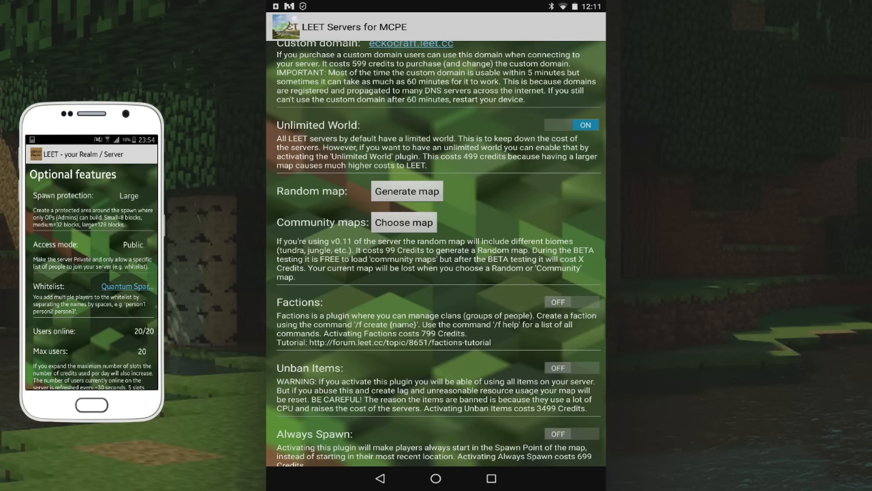
Step: Scroll past Modify Ranks and Console to Server forum, Kits, User Actions and Admin Fun
{"action": "scroll", "scroll_direction": "down", "scroll_amount": 3}
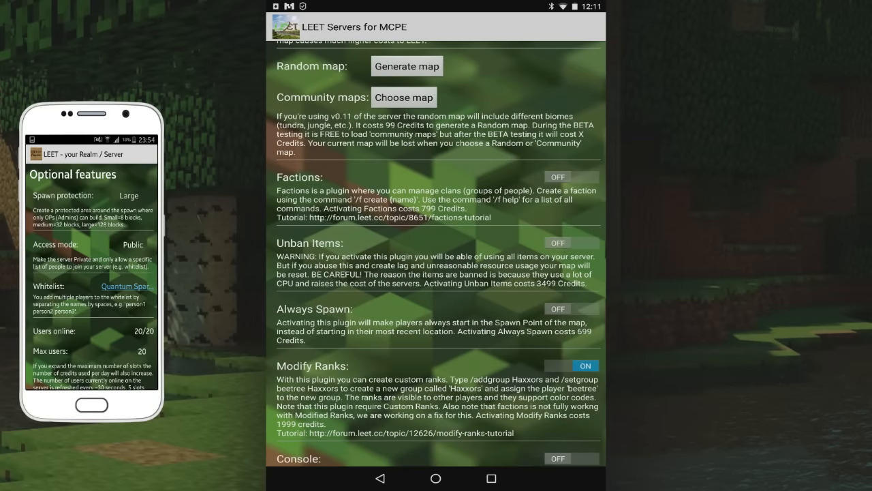
{"action": "scroll", "scroll_direction": "down", "scroll_amount": 3}
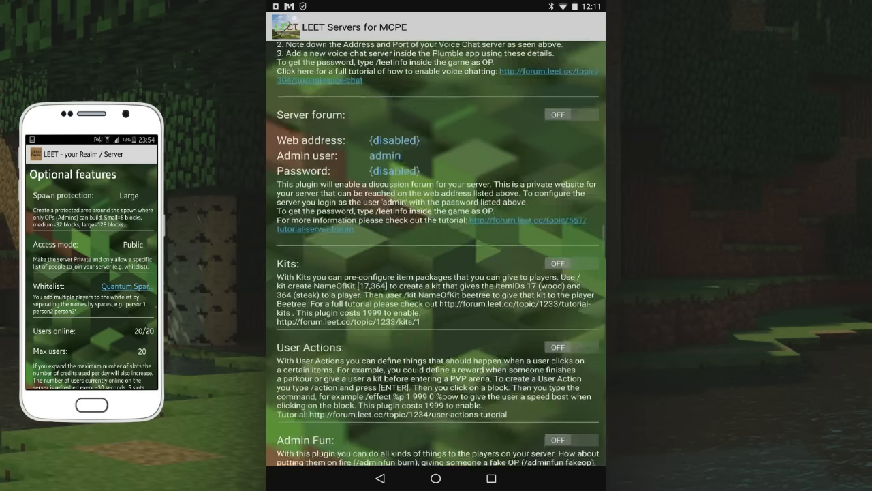
{"action": "scroll", "scroll_direction": "down", "scroll_amount": 3}
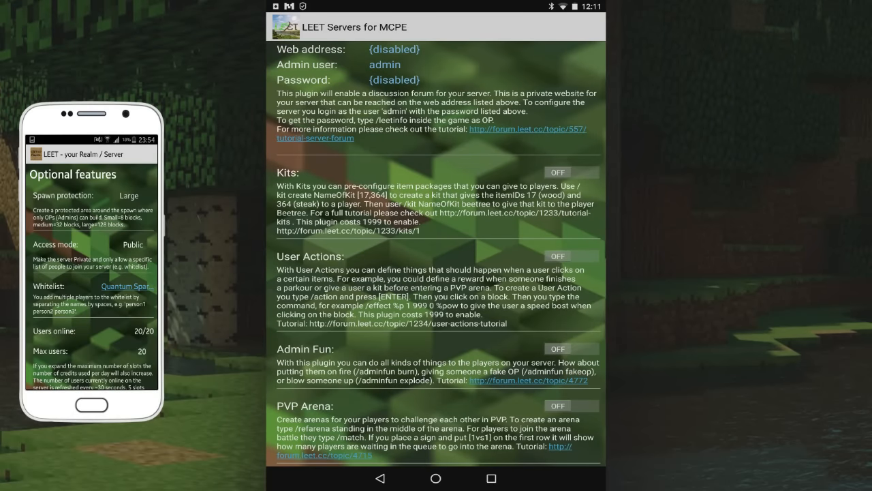
Step: Unlock the Kits plugin for 1999 credits and switch it on
{"action": "left_click", "coordinate": [558, 172]}
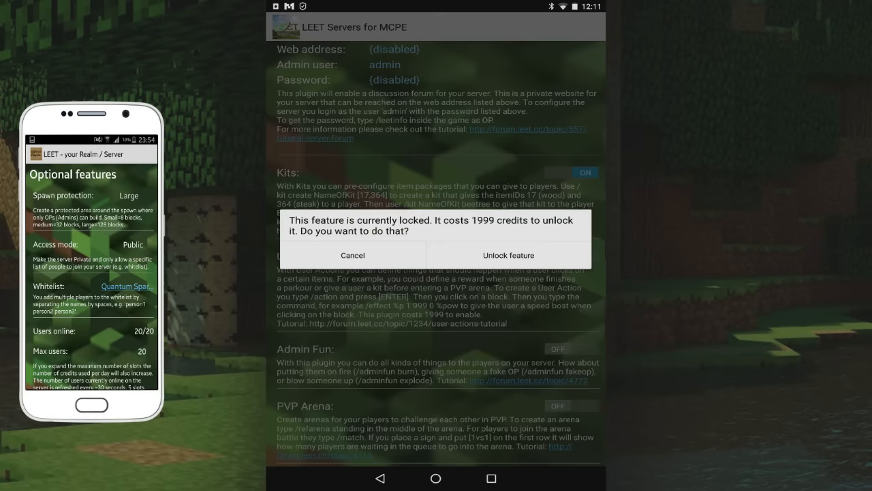
{"action": "left_click", "coordinate": [507, 254]}
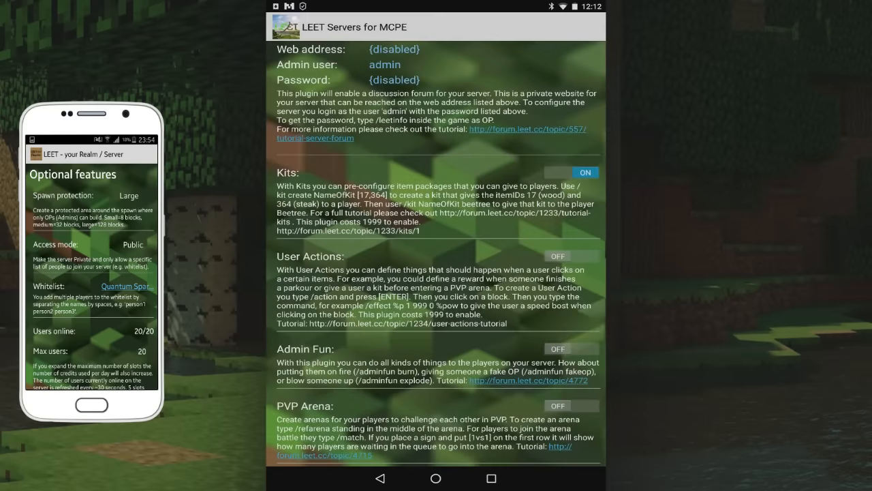
Step: Scroll to Clear Lagg, switch it on and continue to Chat Filter and No Advertising
{"action": "scroll", "scroll_direction": "down", "scroll_amount": 3}
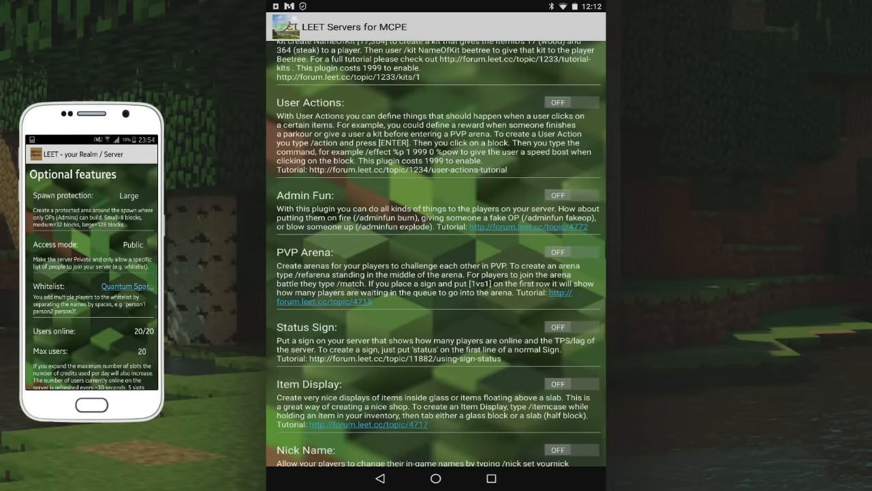
{"action": "scroll", "scroll_direction": "down", "scroll_amount": 3}
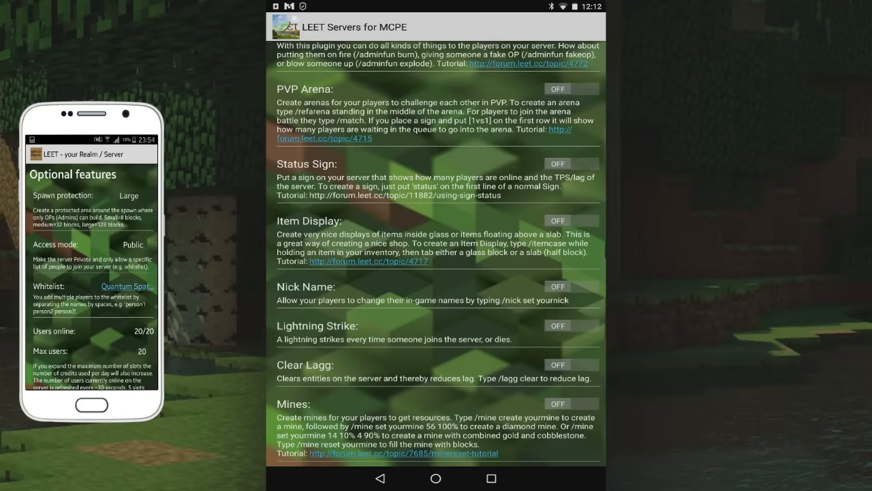
{"action": "scroll", "scroll_direction": "down", "scroll_amount": 3}
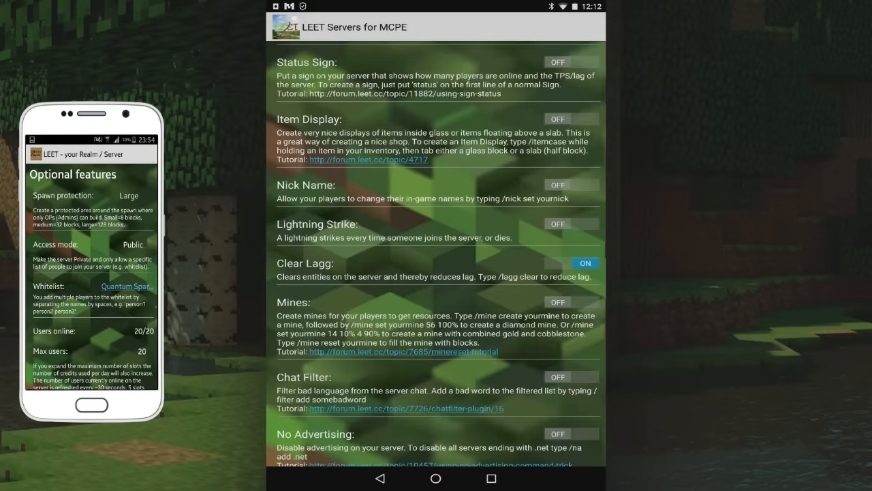
{"action": "scroll", "scroll_direction": "down", "scroll_amount": 3}
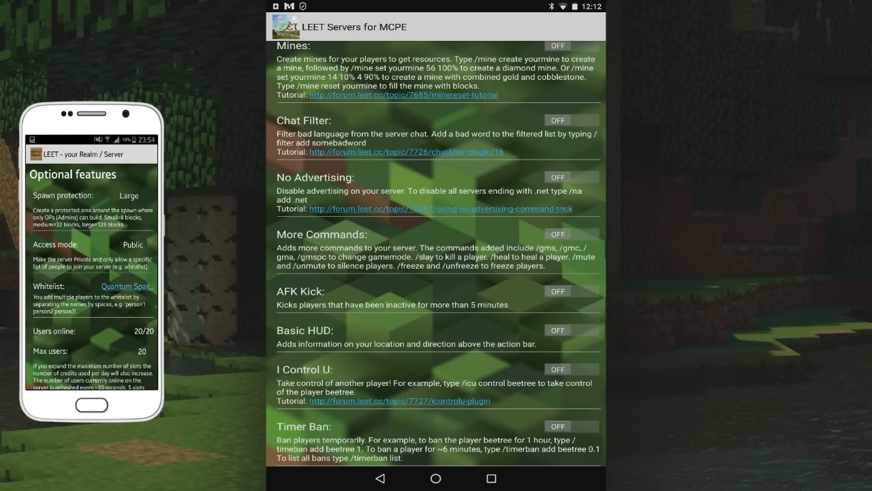
Step: Switch on No Advertising and Rainbow Effect in the optional plugin list
{"action": "left_click", "coordinate": [557, 177]}
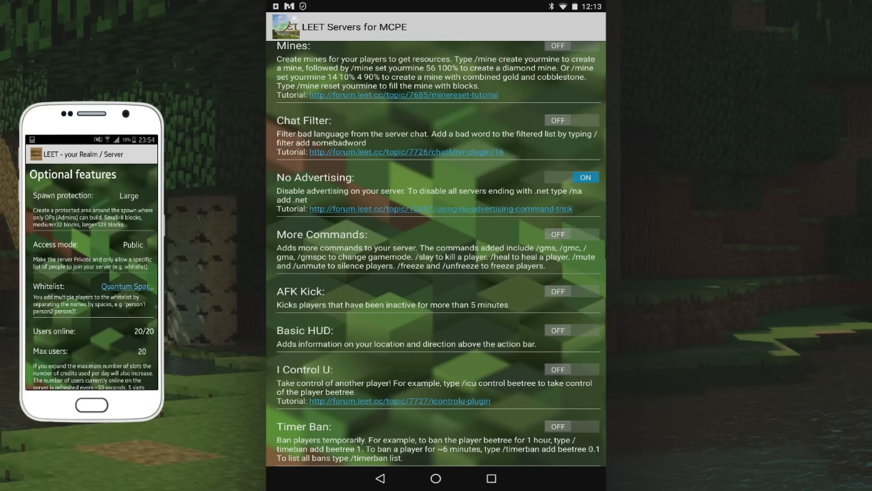
{"action": "scroll", "scroll_direction": "down", "scroll_amount": 3}
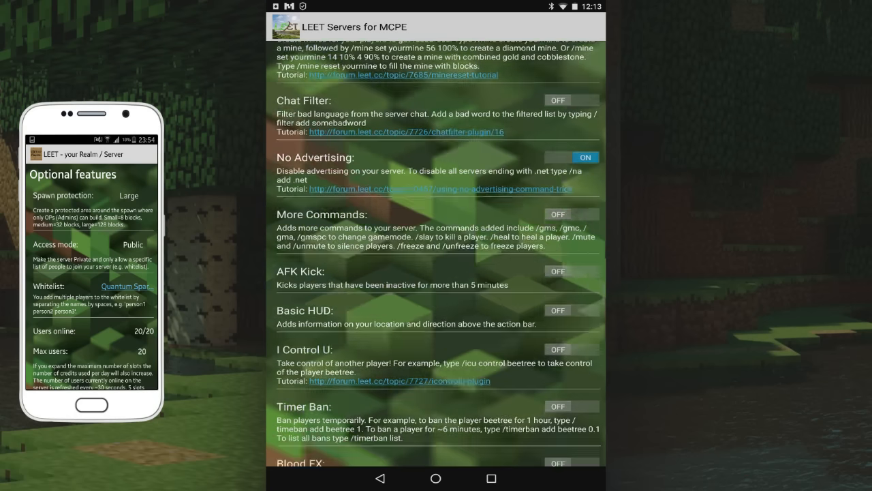
{"action": "scroll", "scroll_direction": "down", "scroll_amount": 3}
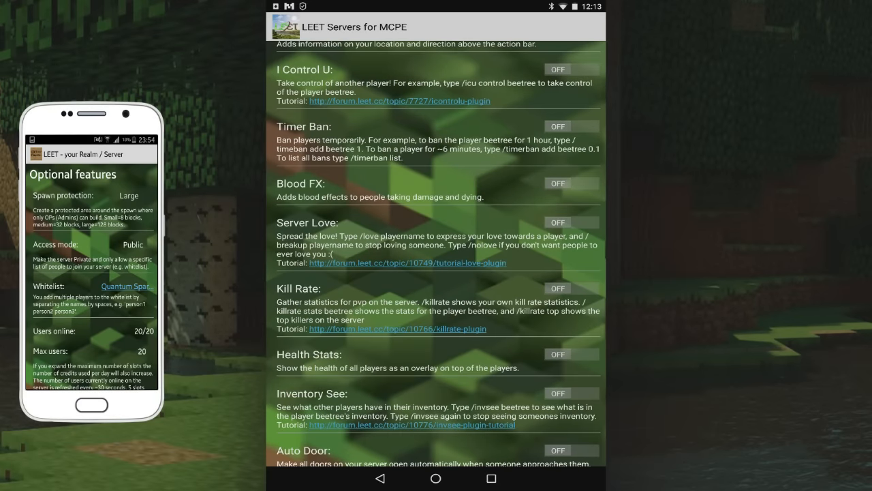
{"action": "left_click", "coordinate": [571, 125]}
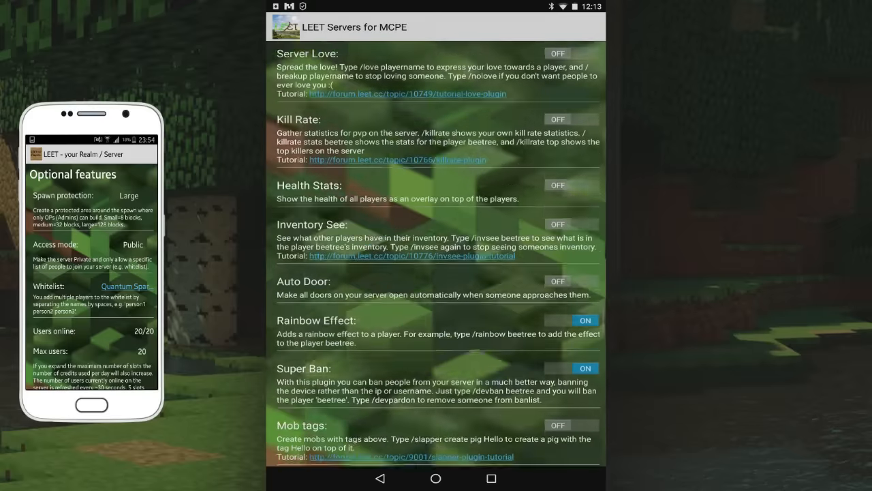
Step: Enable Super Ban, Chest Lock and Log Block, scrolling down to the Support section
{"action": "scroll", "scroll_direction": "down", "scroll_amount": 3}
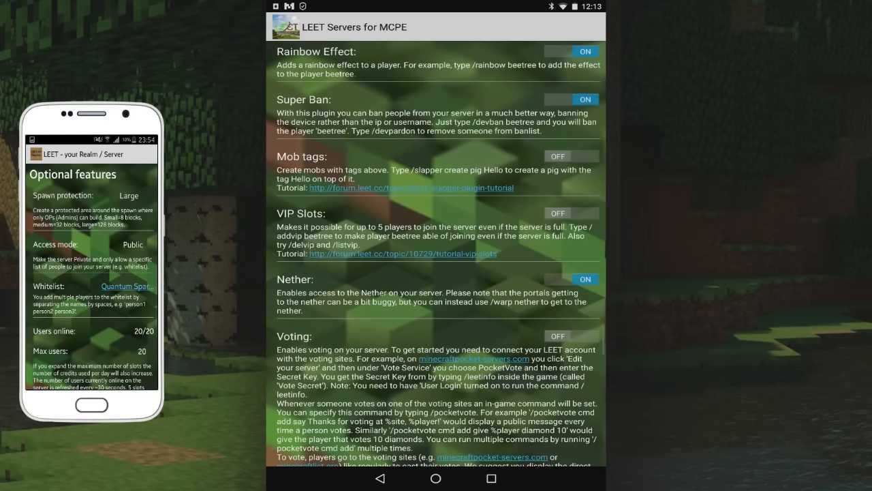
{"action": "scroll", "scroll_direction": "down", "scroll_amount": 3}
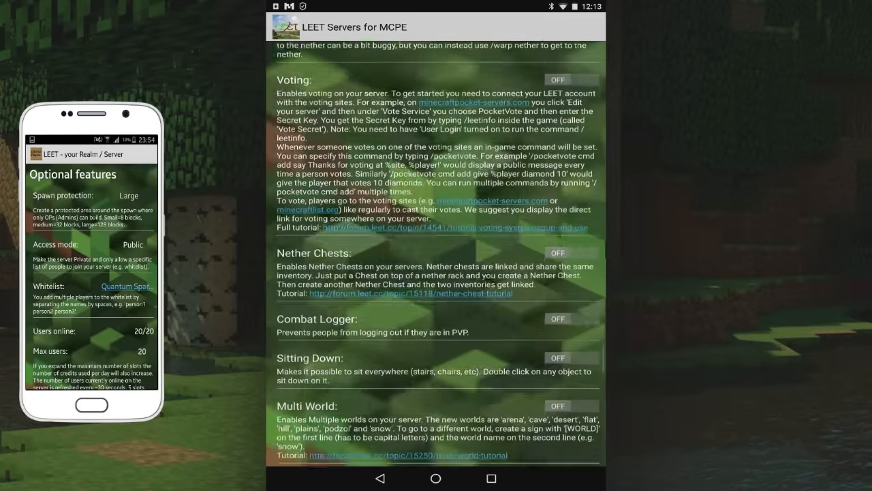
{"action": "scroll", "scroll_direction": "down", "scroll_amount": 3}
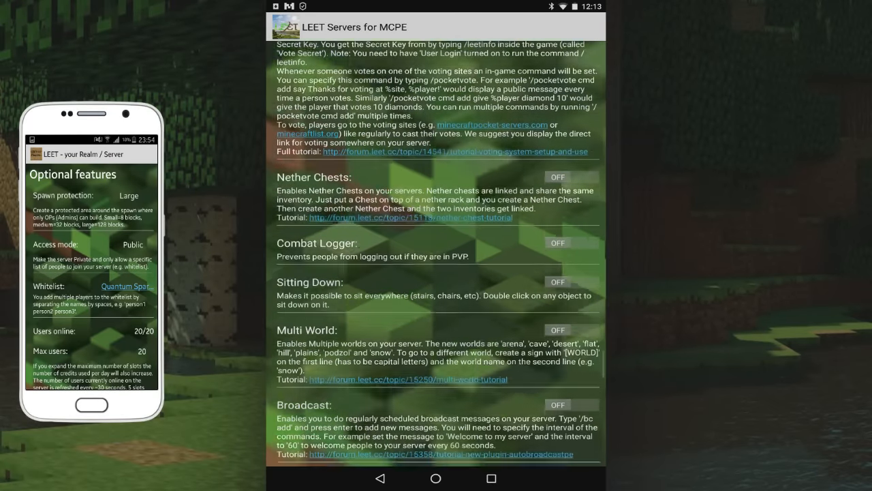
{"action": "scroll", "scroll_direction": "down", "scroll_amount": 3}
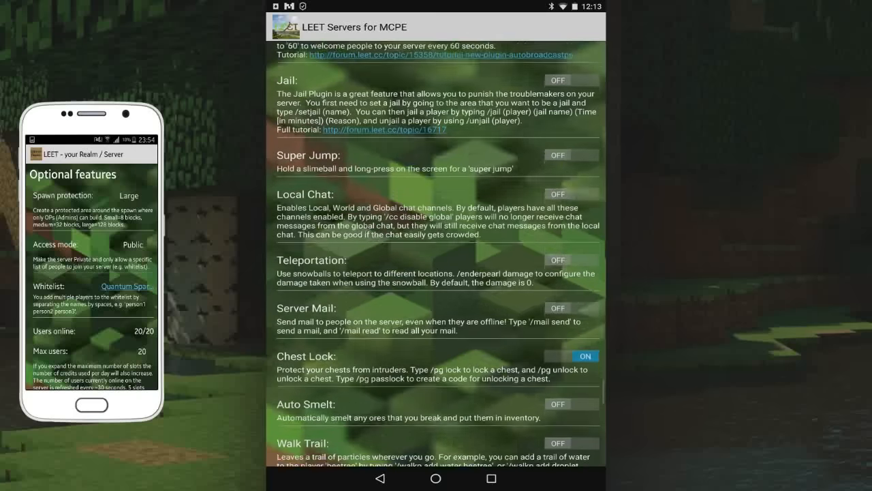
{"action": "scroll", "scroll_direction": "down", "scroll_amount": 3}
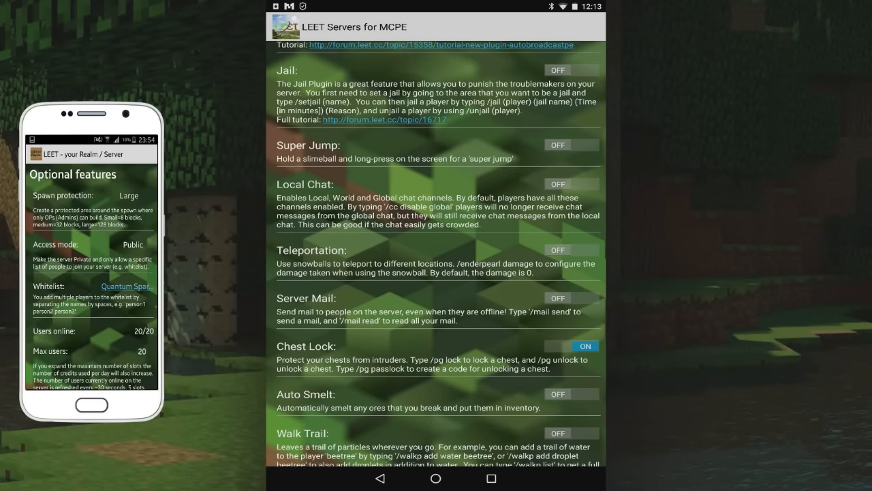
{"action": "scroll", "scroll_direction": "down", "scroll_amount": 3}
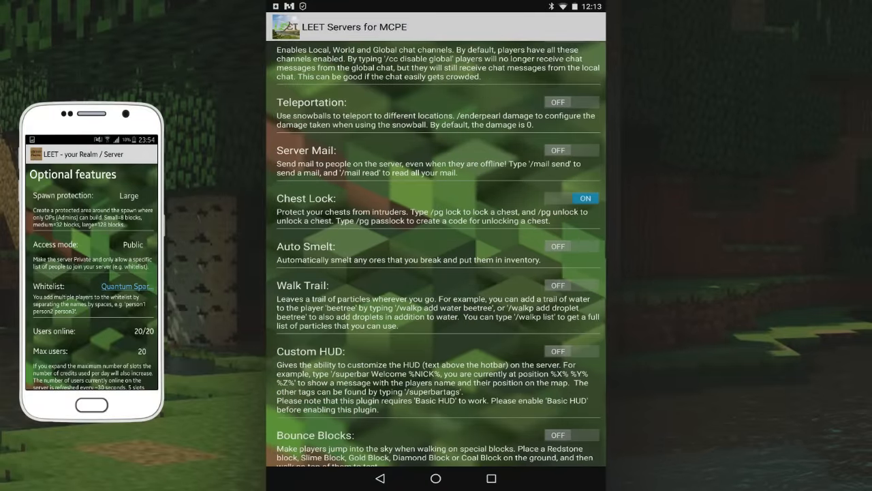
{"action": "scroll", "scroll_direction": "down", "scroll_amount": 3}
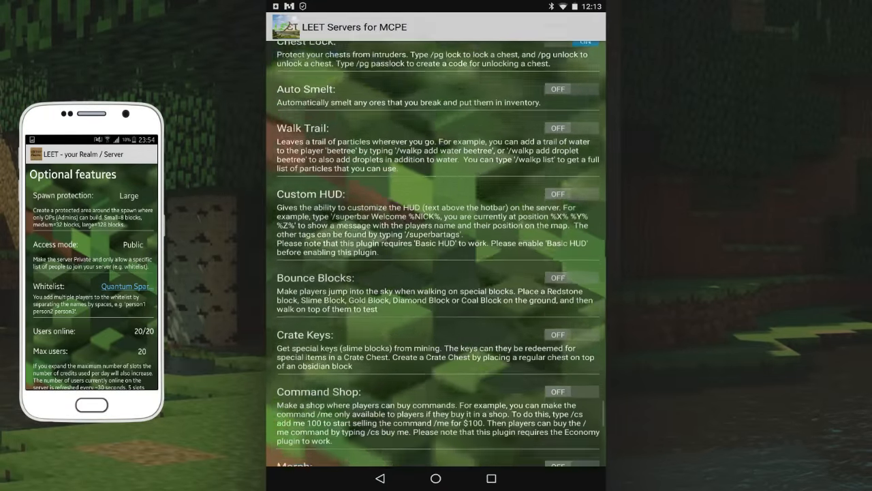
{"action": "scroll", "scroll_direction": "down", "scroll_amount": 3}
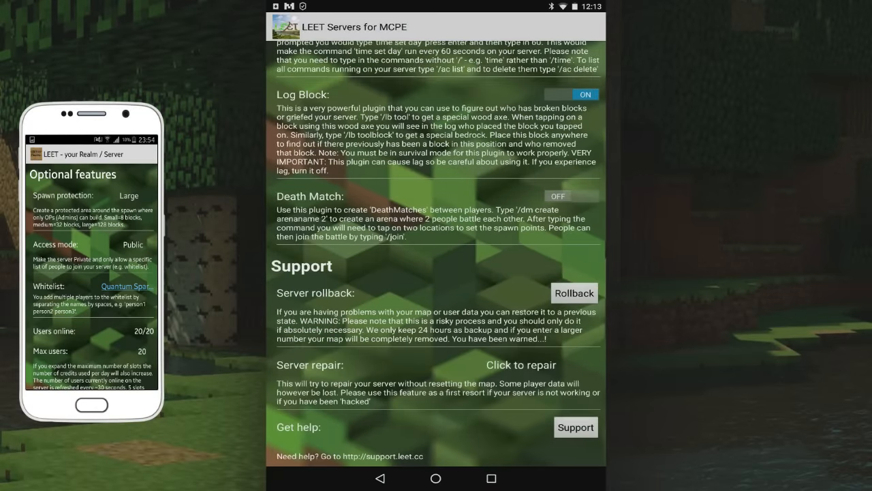
Step: Return to the home screen and launch Minecraft PE to reach its Friends tab
{"action": "left_click", "coordinate": [436, 477]}
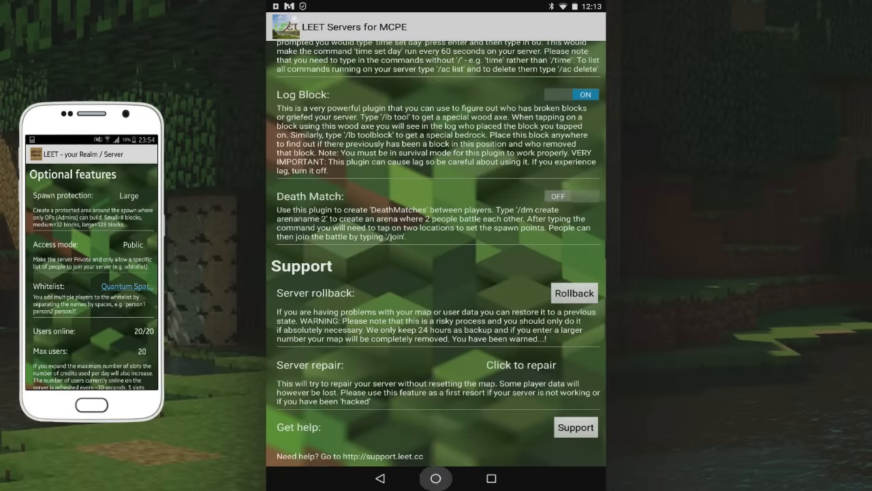
{"action": "left_click", "coordinate": [436, 477]}
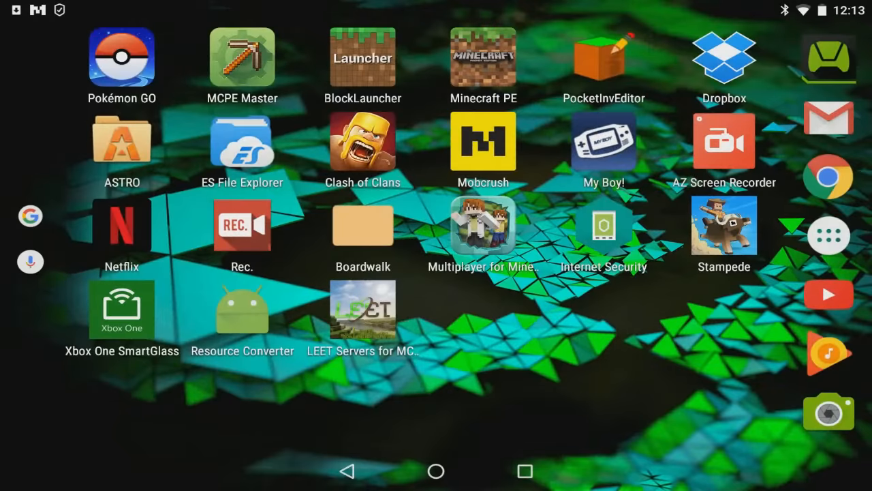
{"action": "left_click", "coordinate": [482, 66]}
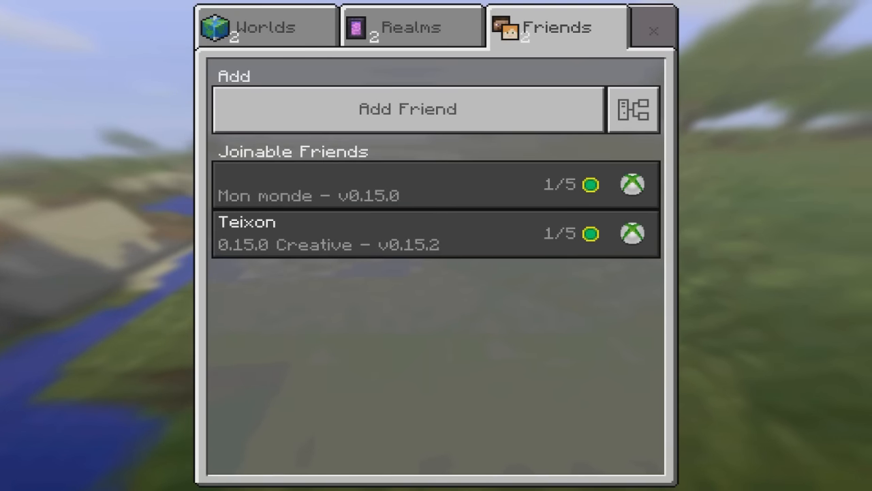
Step: Add an external server named ECKOCRAFT with address ECKOCRAFT.LEET.CC
{"action": "left_click", "coordinate": [632, 109]}
{"action": "type", "text": "ECKOCRSFT"}
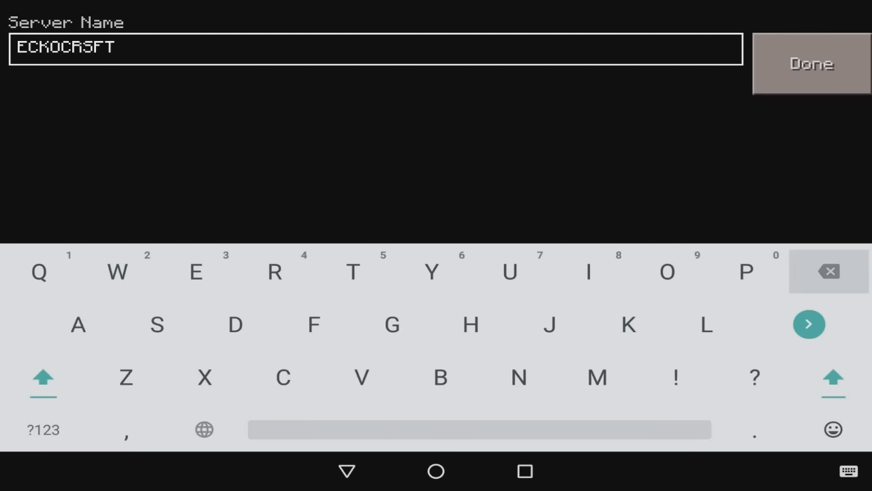
{"action": "left_click", "coordinate": [810, 63]}
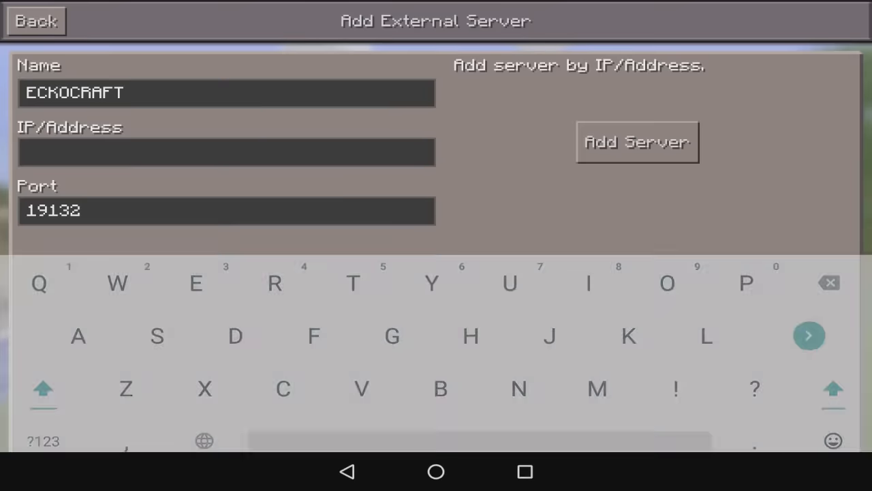
{"action": "left_click", "coordinate": [227, 152]}
{"action": "type", "text": "ECKO"}
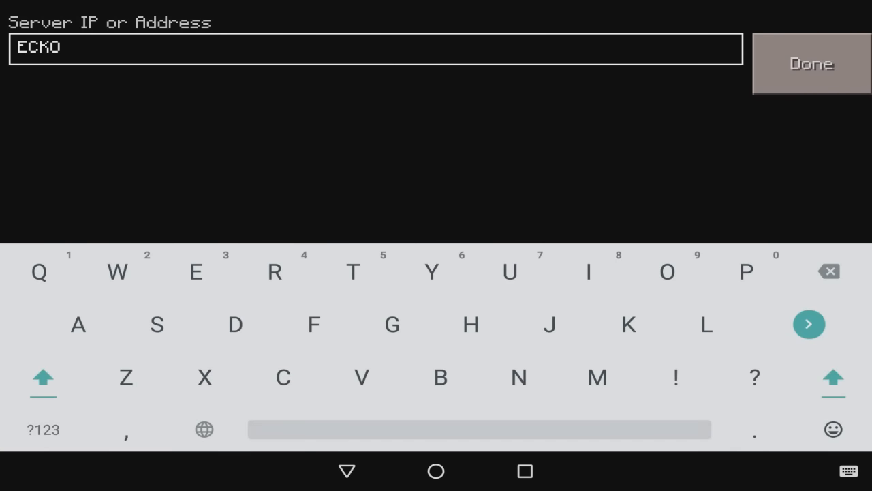
{"action": "type", "text": "CRSFT.LEET.CC"}
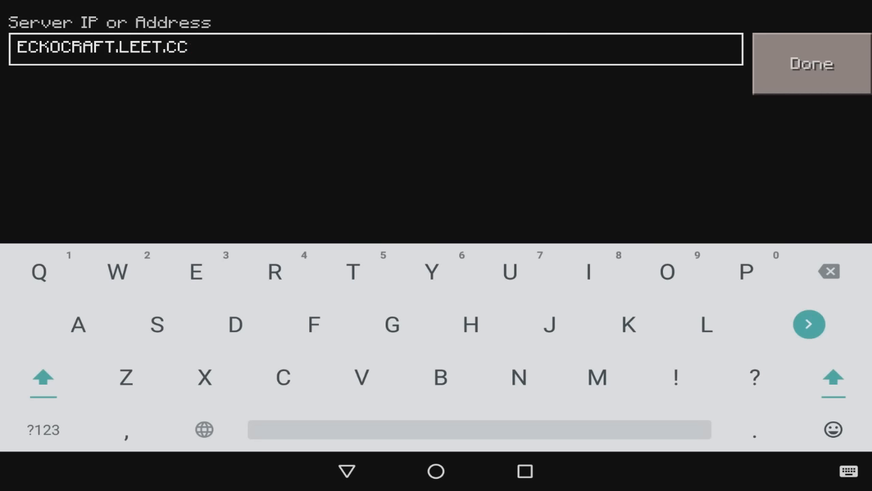
{"action": "left_click", "coordinate": [810, 64]}
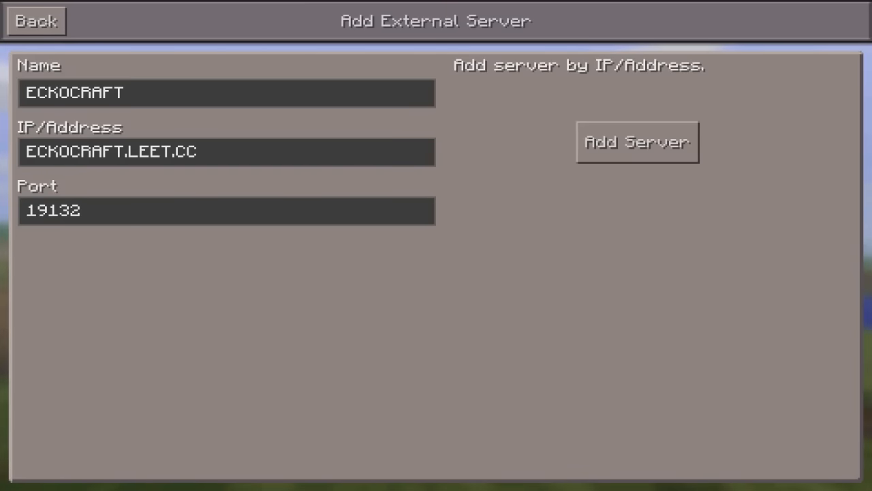
Step: Enter the server port and confirm so ECKOCRAFT appears in the Servers list
{"action": "left_click", "coordinate": [226, 210]}
{"action": "type", "text": "3"}
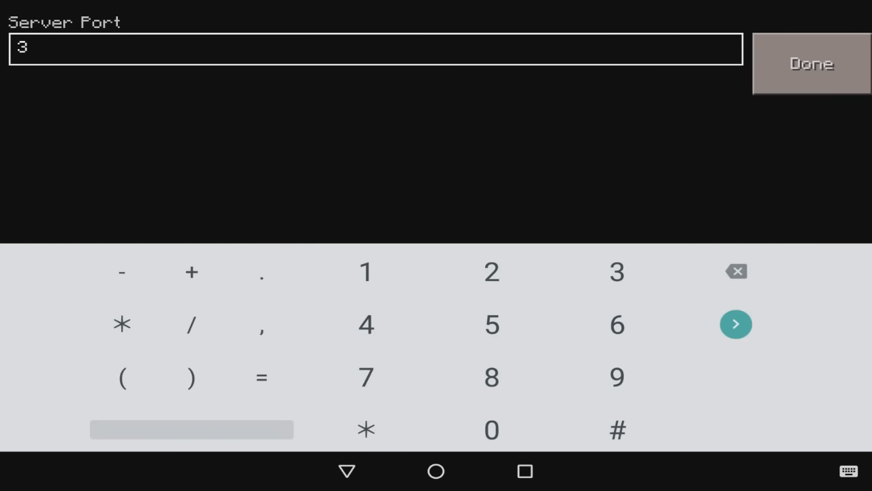
{"action": "type", "text": "21"}
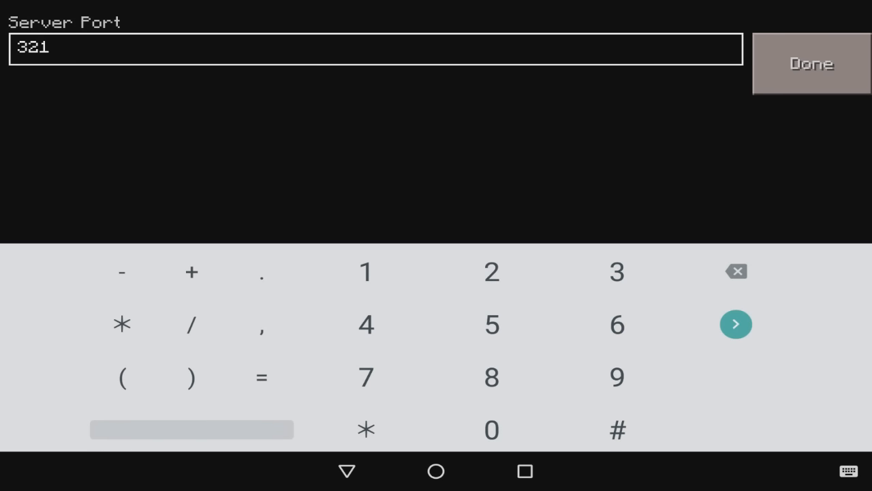
{"action": "left_click", "coordinate": [811, 63]}
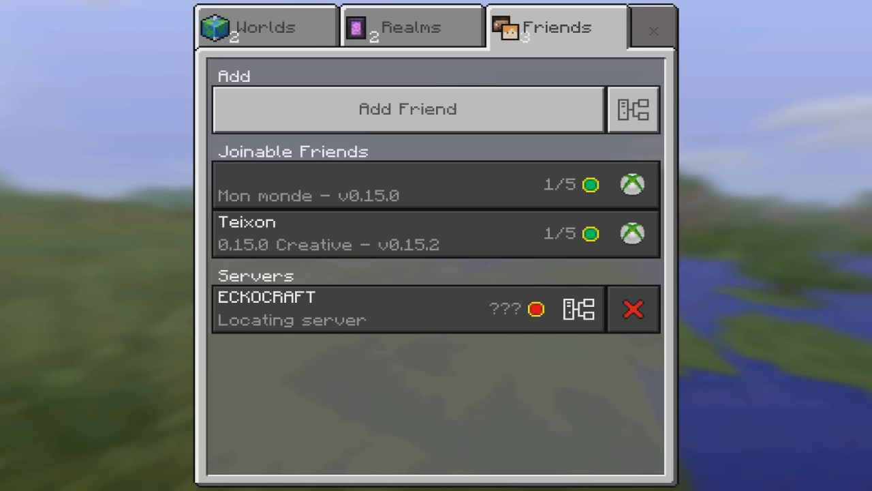
Step: Join ECKOCRAFT from the server list and start a chat reply 'working' to the other players
{"action": "left_click", "coordinate": [402, 308]}
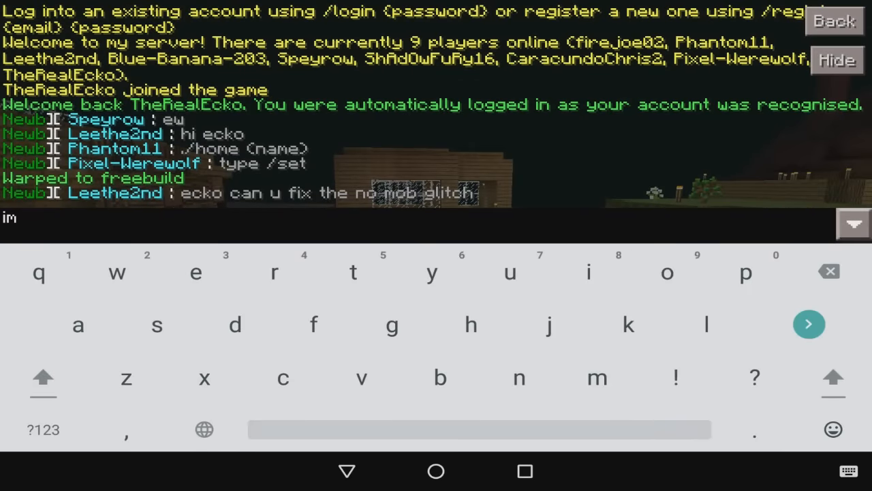
{"action": "type", "text": "working"}
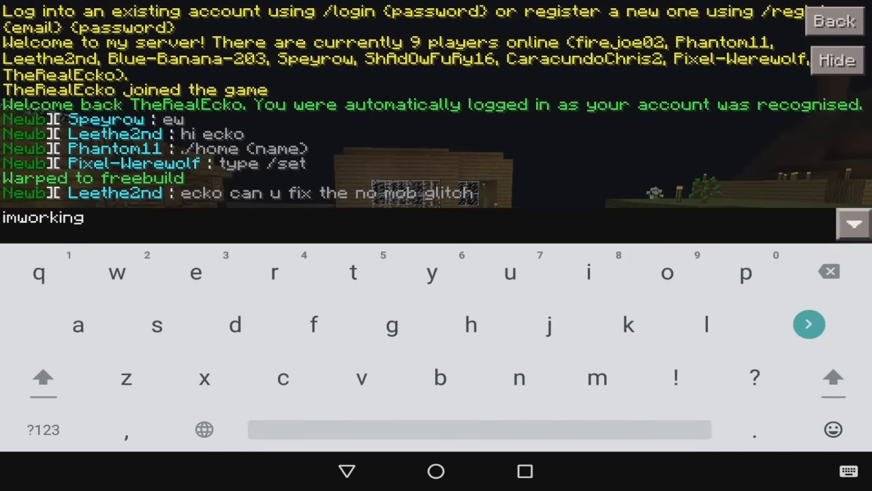